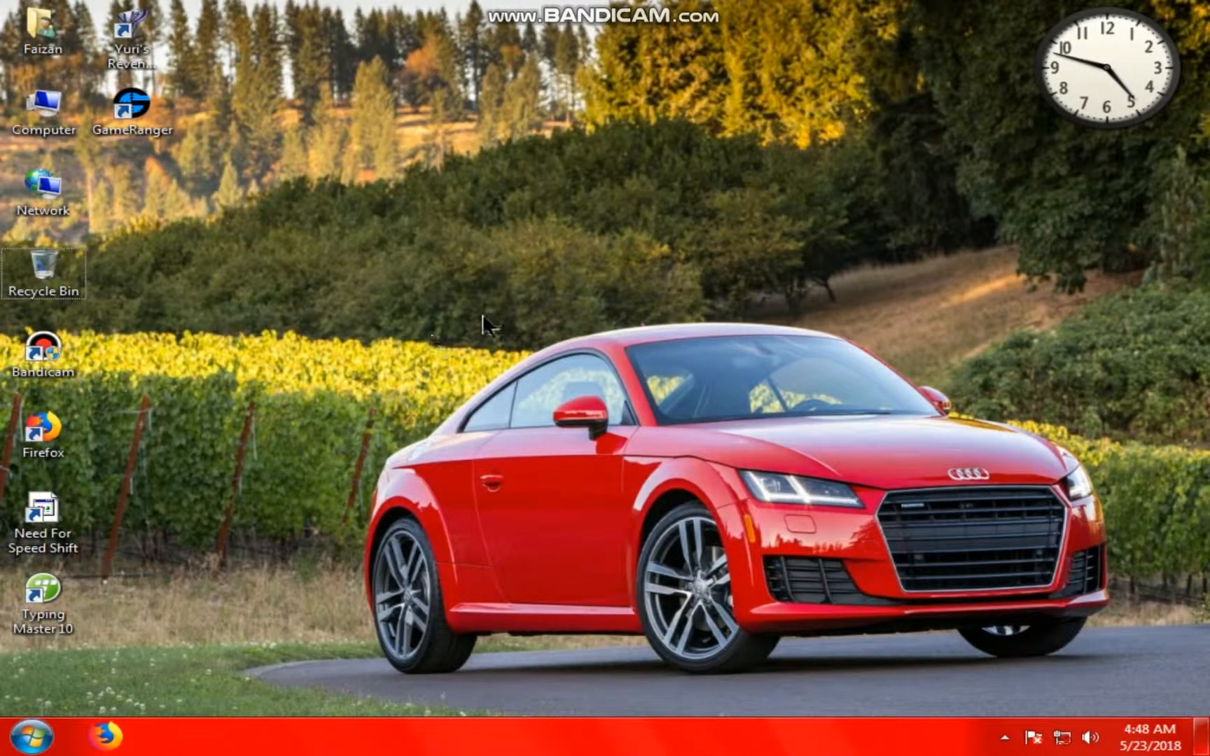
mouse_move(494, 366)
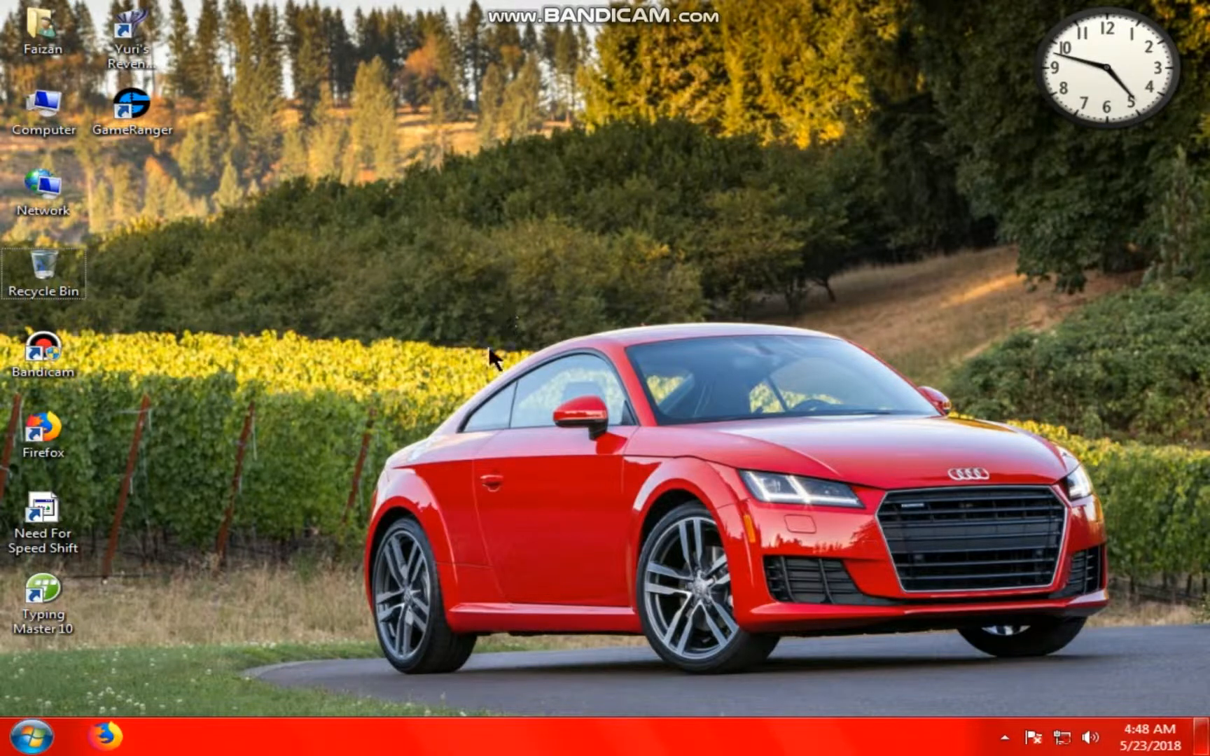
mouse_move(537, 367)
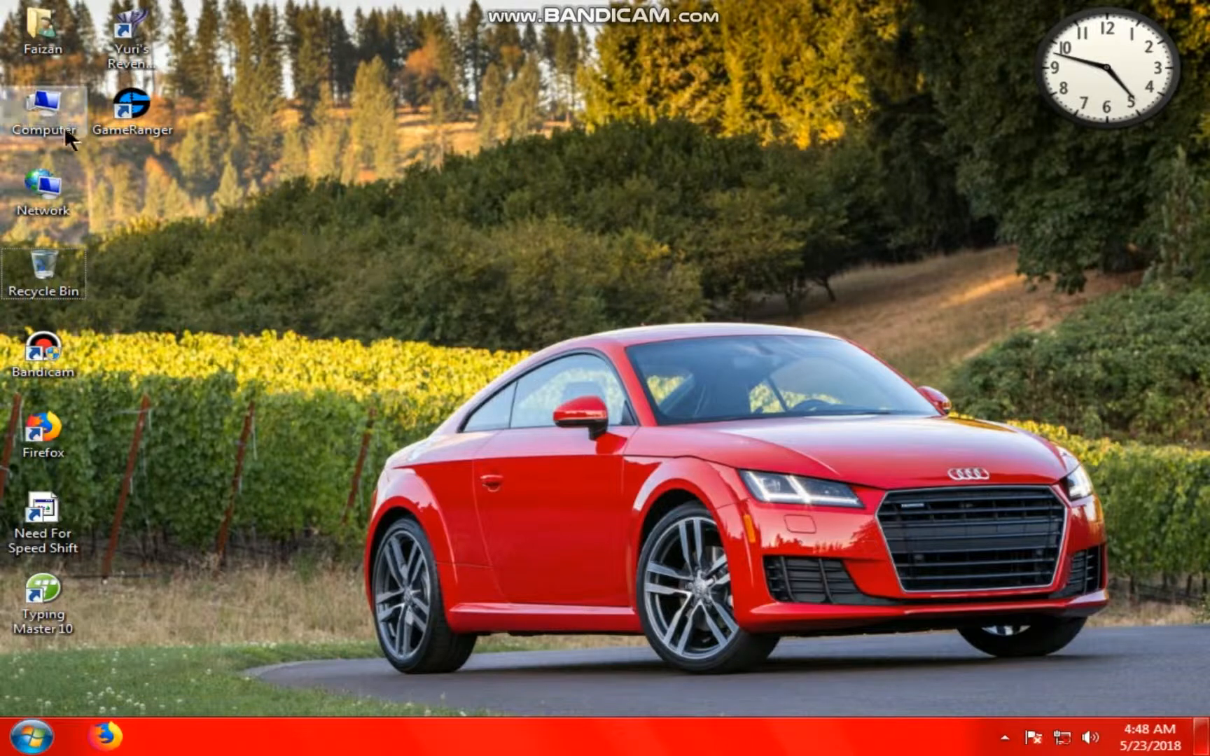
- Browse from Computer into Local Disk (G:) holding directx_Jun2010_redist
double_click(45, 98)
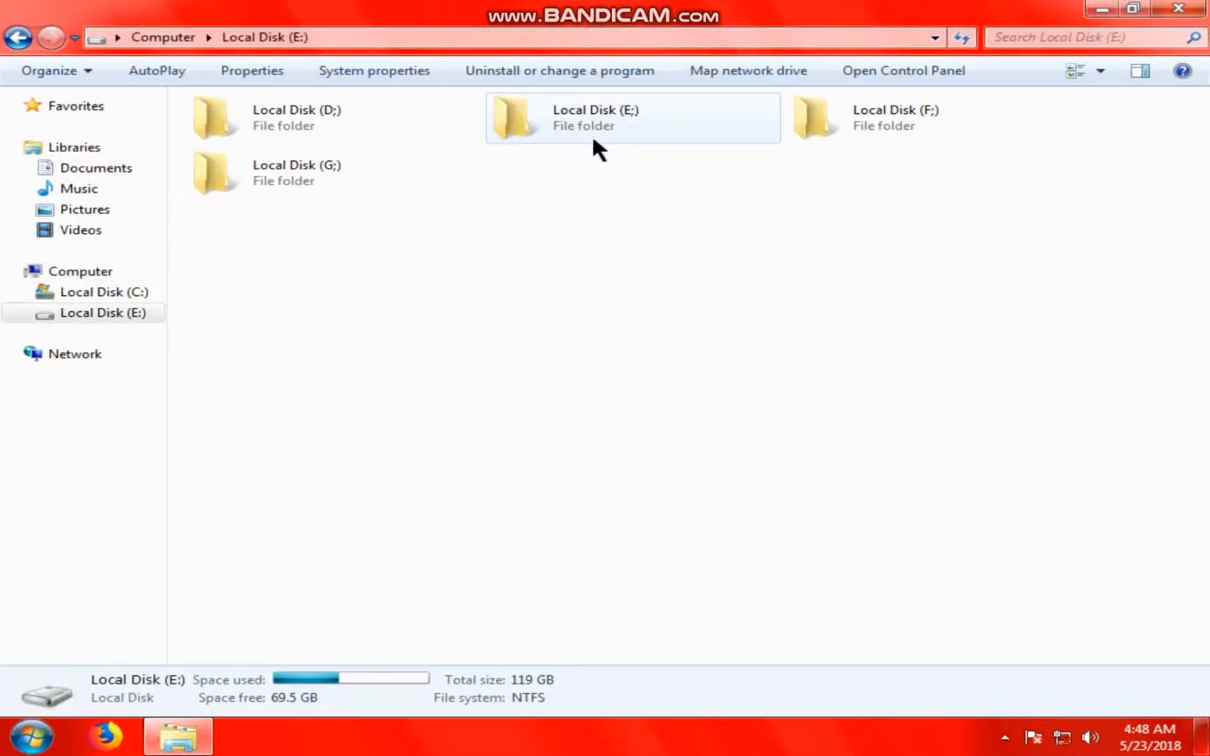
click(297, 172)
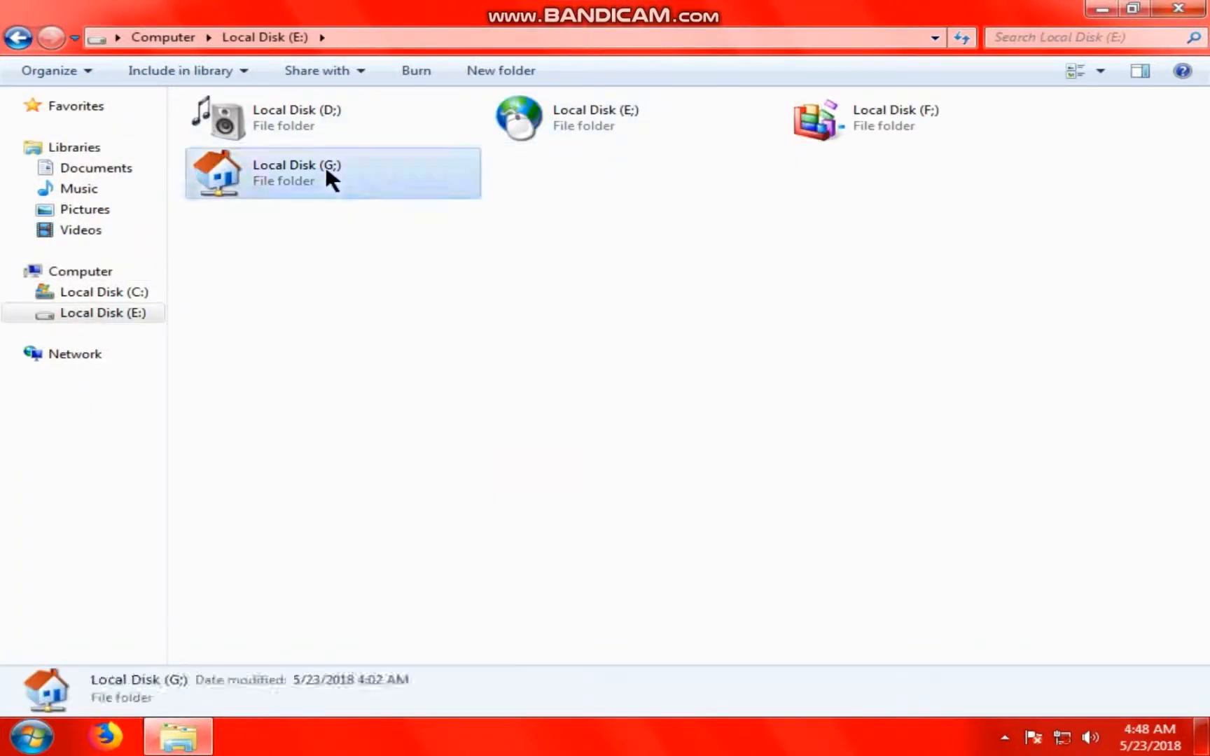
double_click(297, 173)
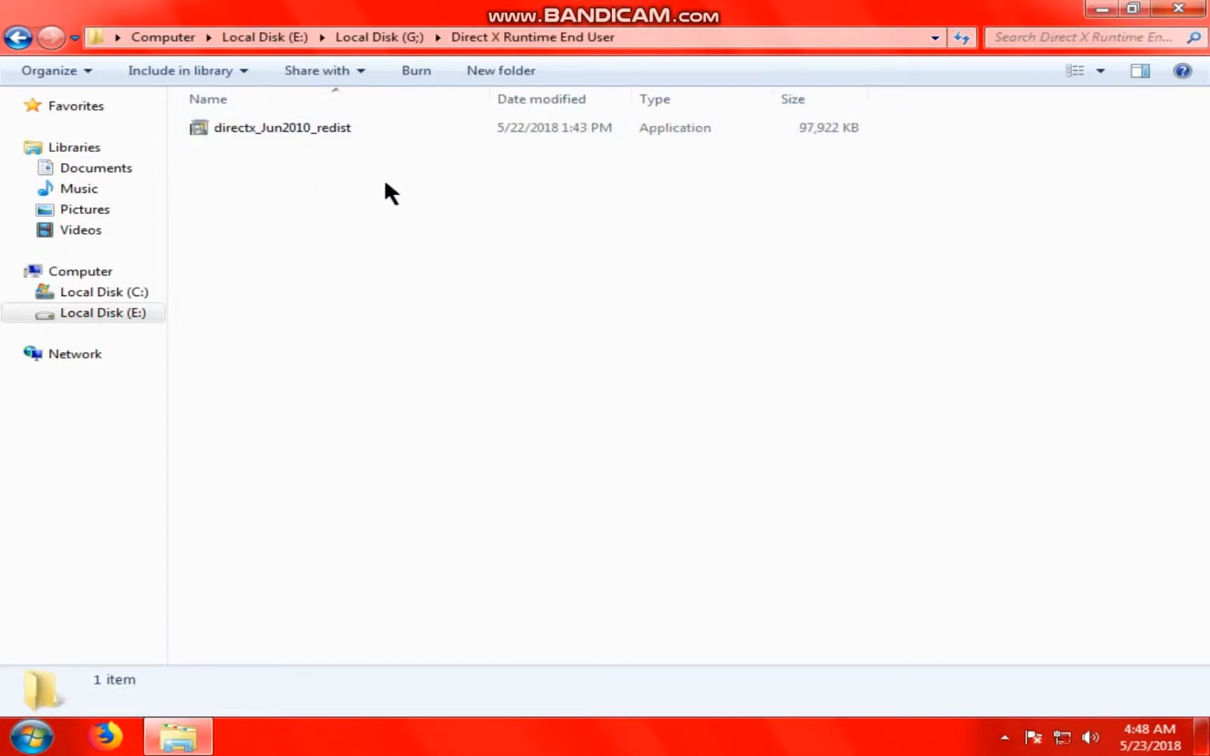
mouse_move(367, 160)
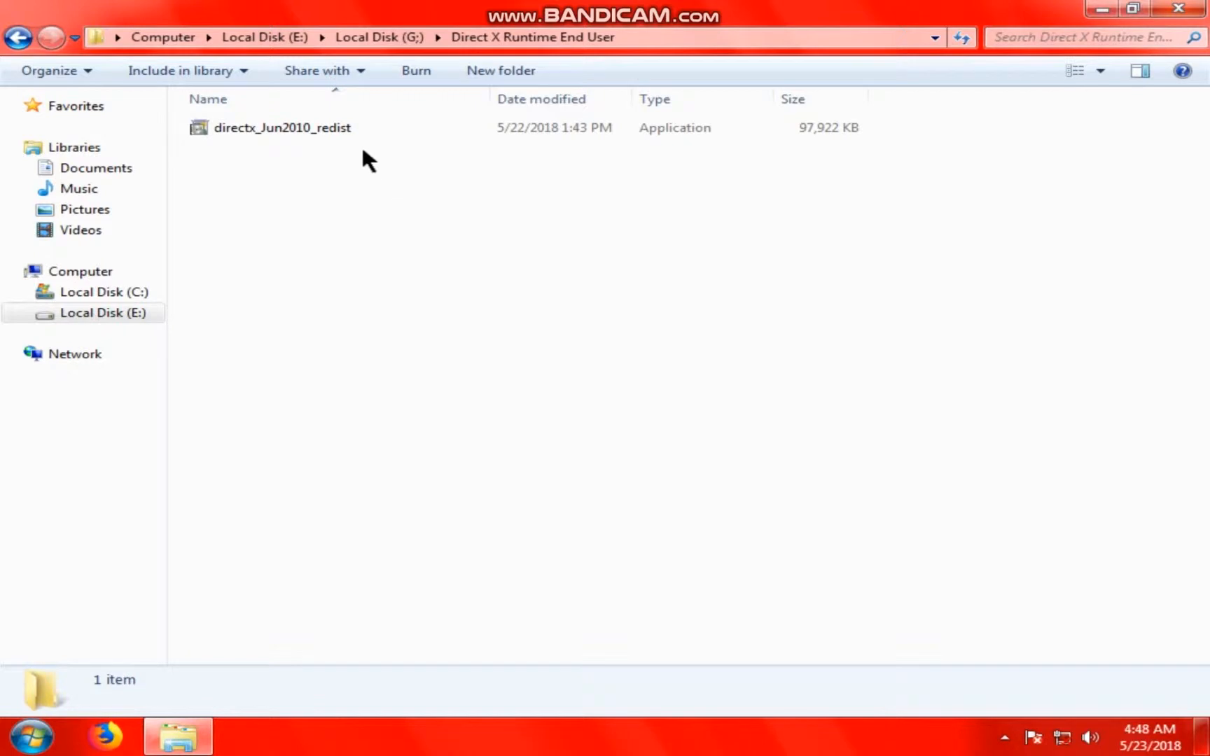
- Run directx_Jun2010_redist, accept its license and extract to Local Disk (G:)
double_click(283, 128)
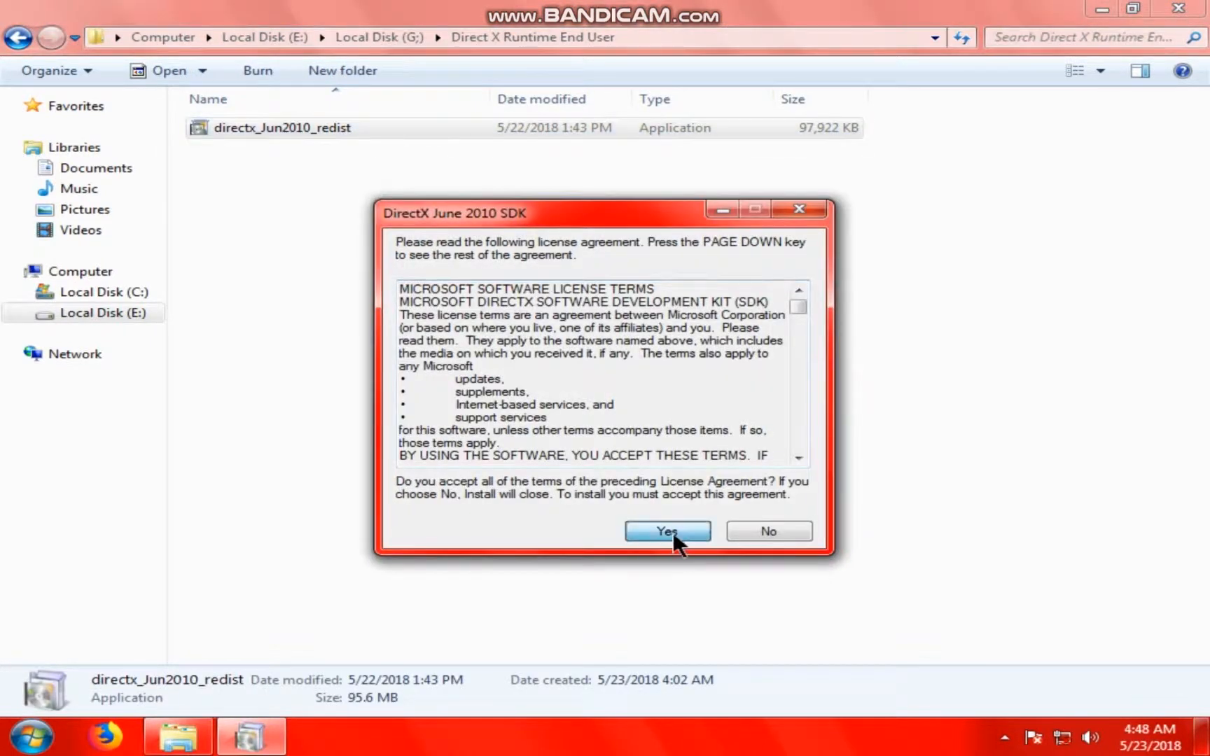
click(666, 532)
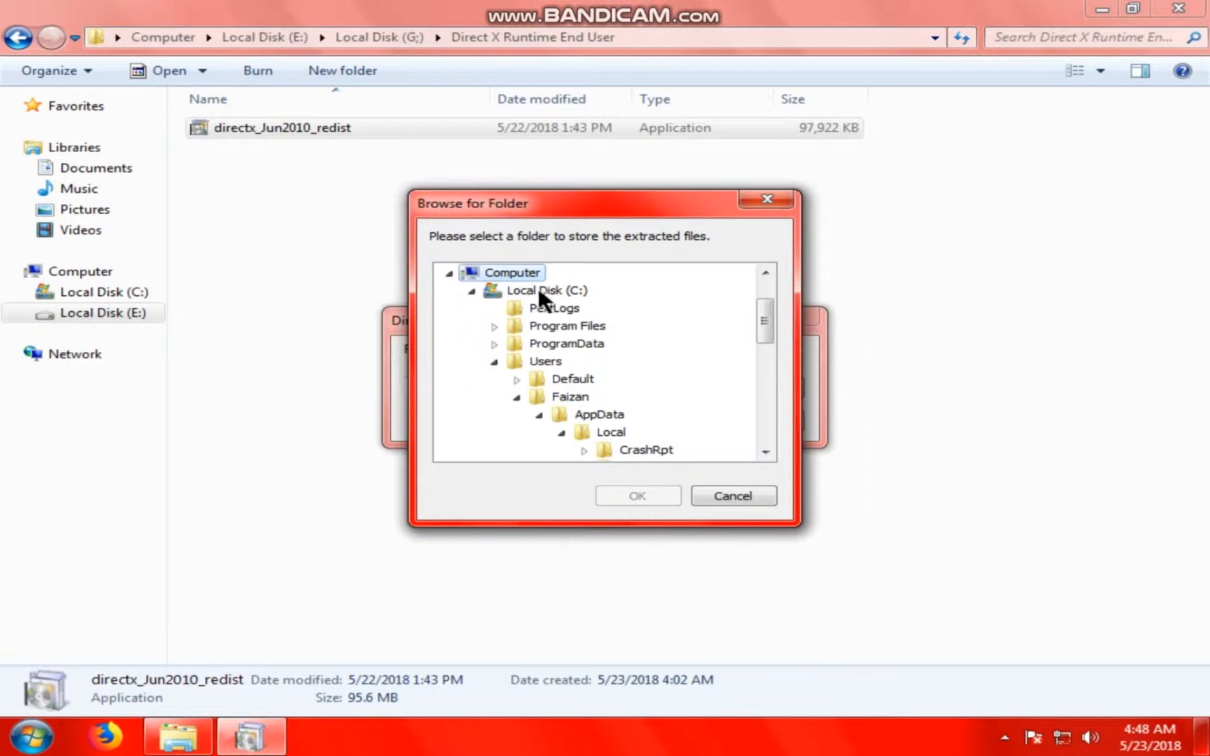
click(546, 396)
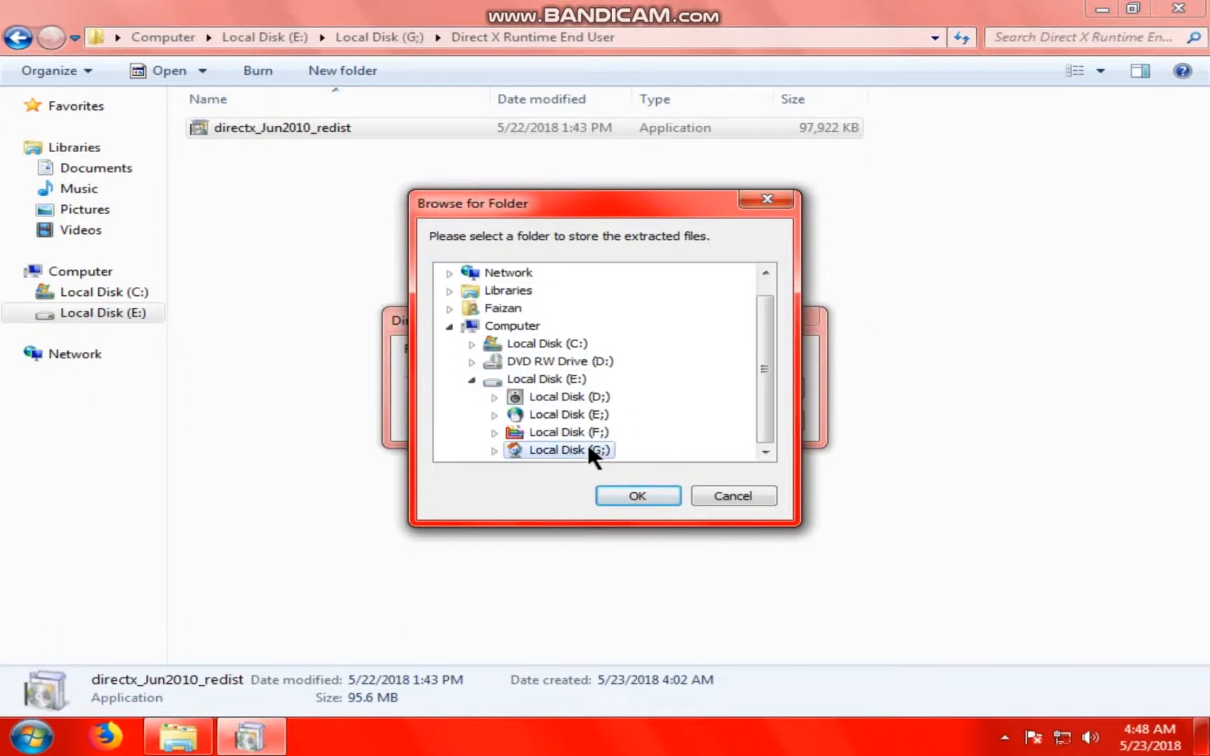
click(637, 496)
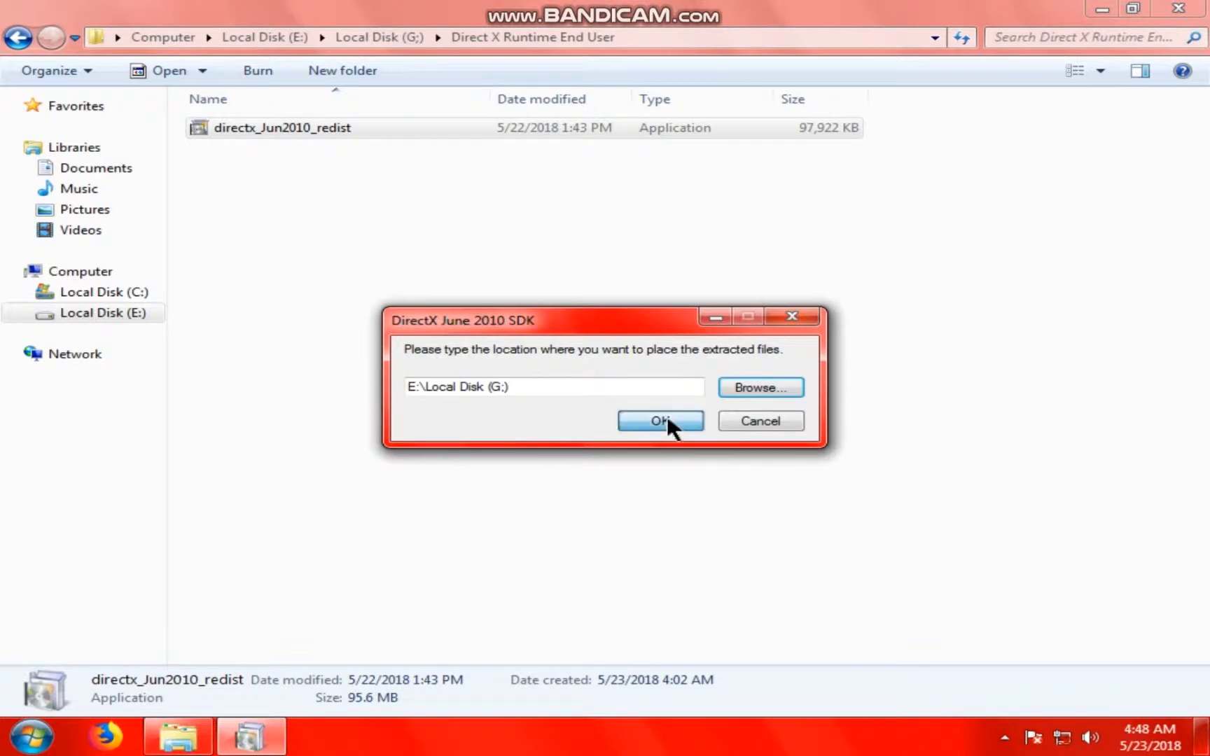
click(661, 421)
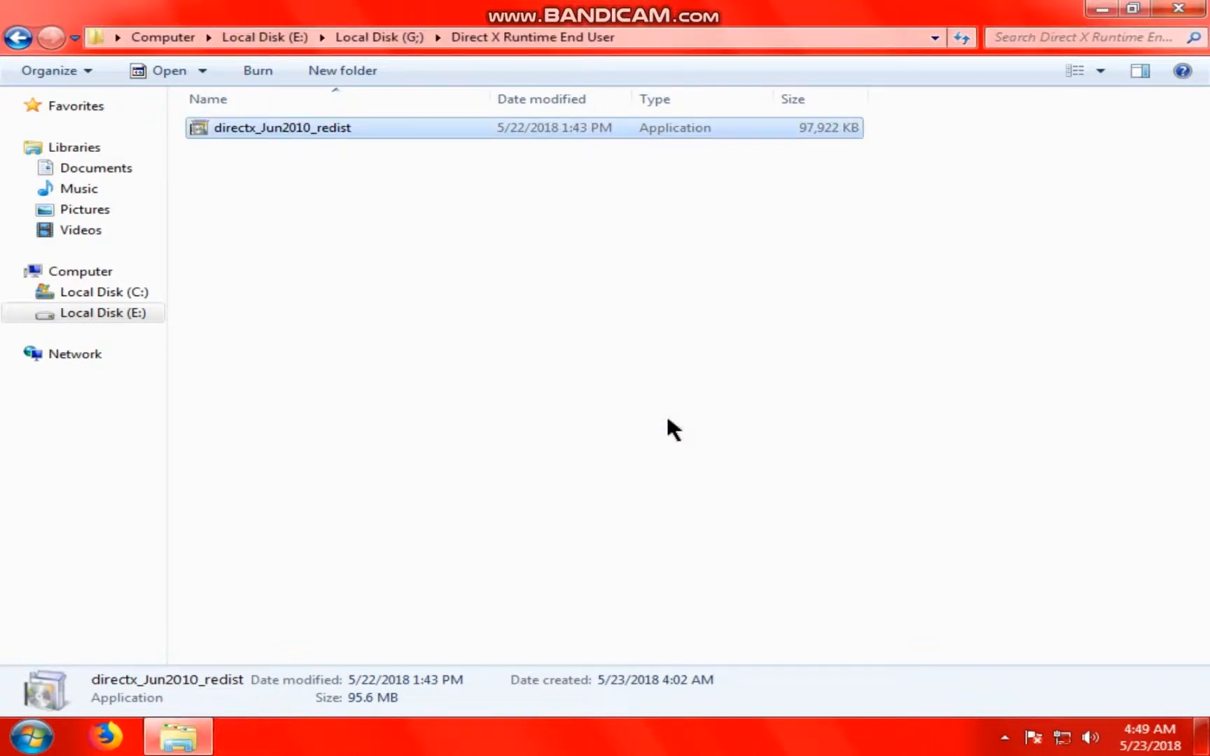
mouse_move(286, 151)
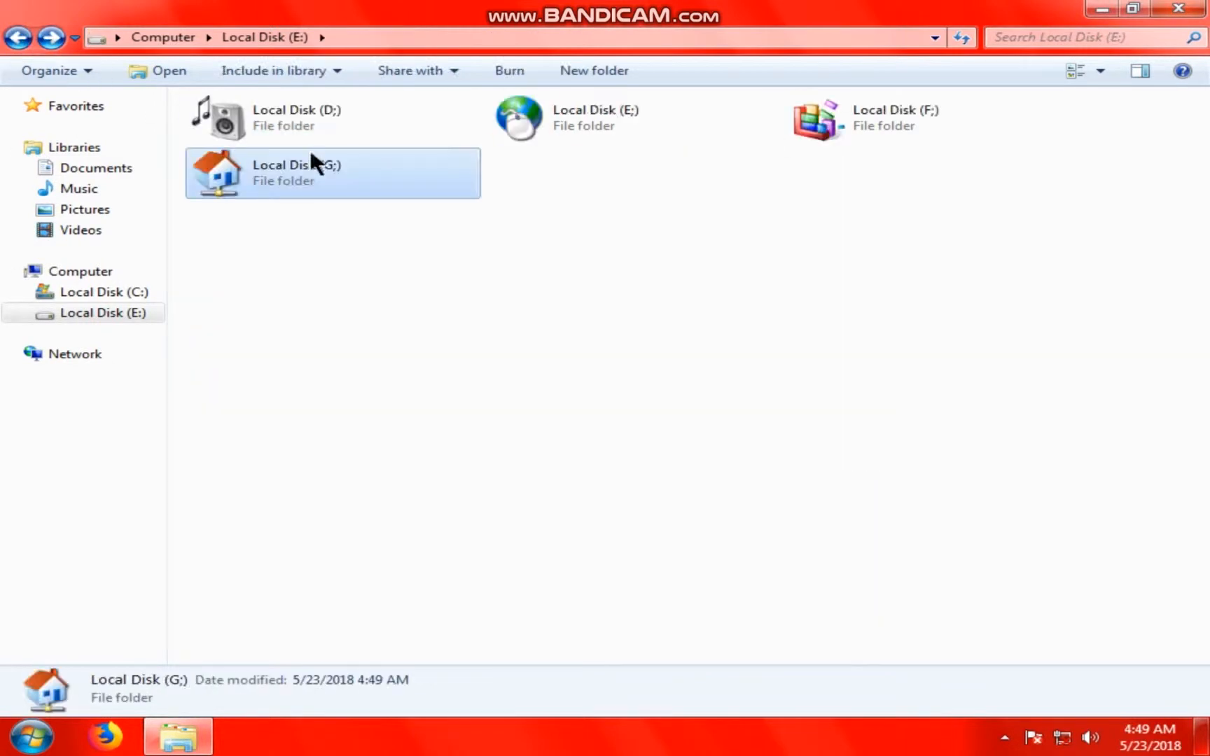
- Return to Local Disk (G:) now listing the extracted DirectX archives
double_click(299, 172)
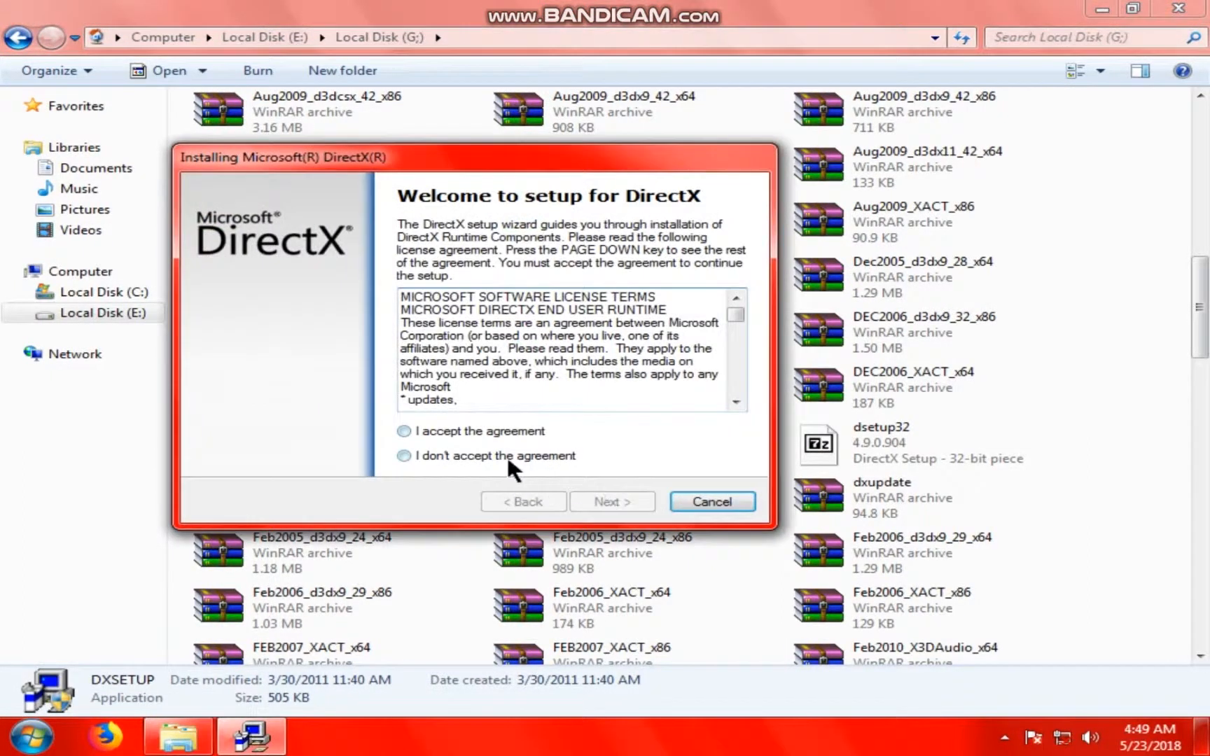
- Accept the DirectX Setup agreement, install the runtime, then close Explorer
click(612, 503)
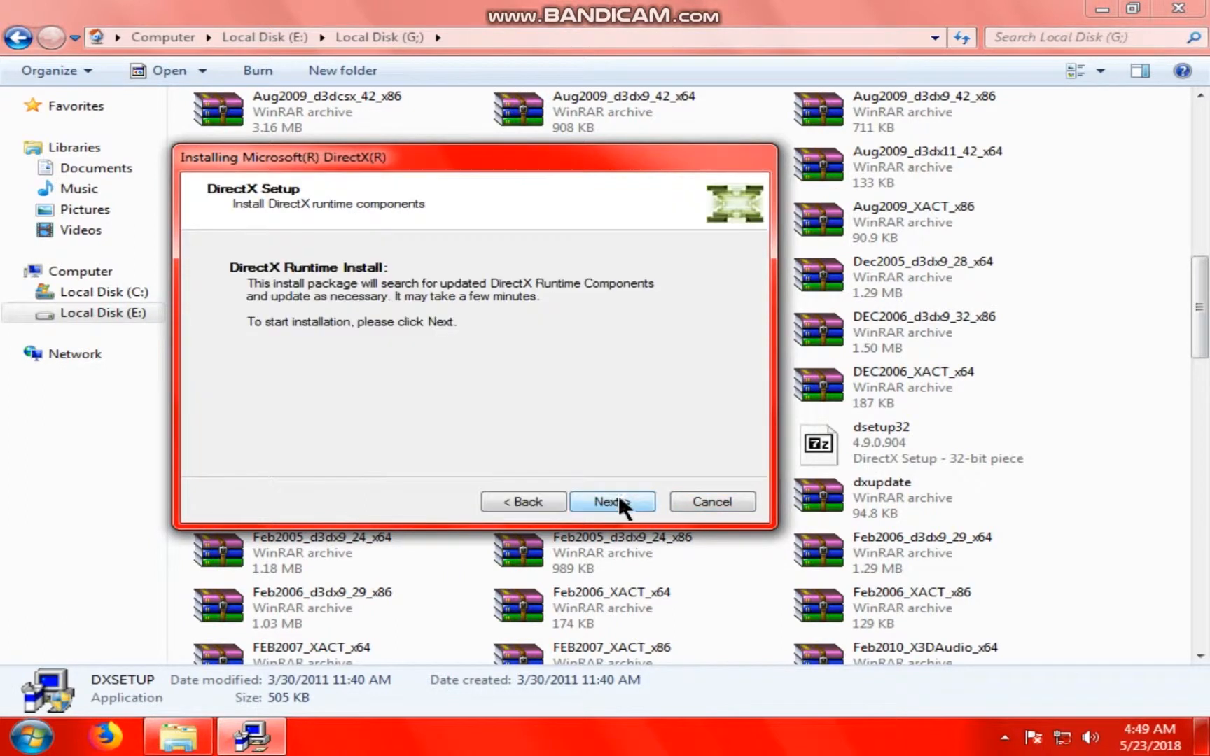
click(612, 502)
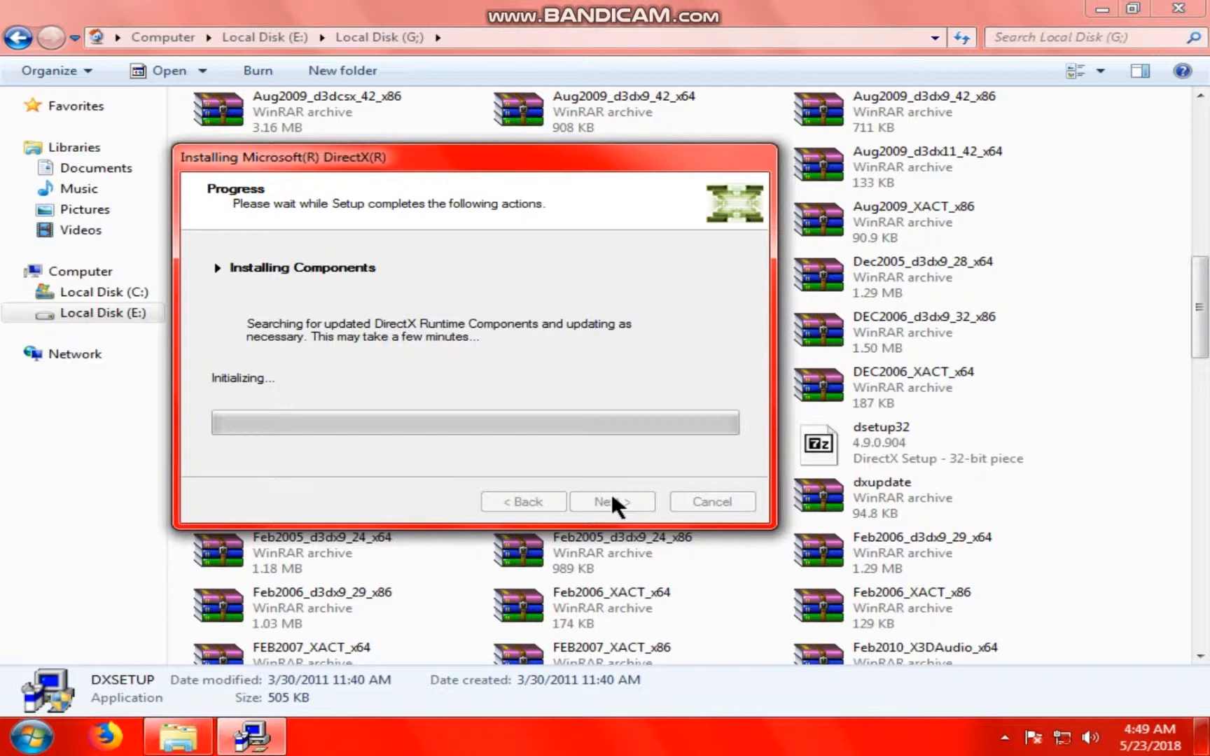
mouse_move(250, 541)
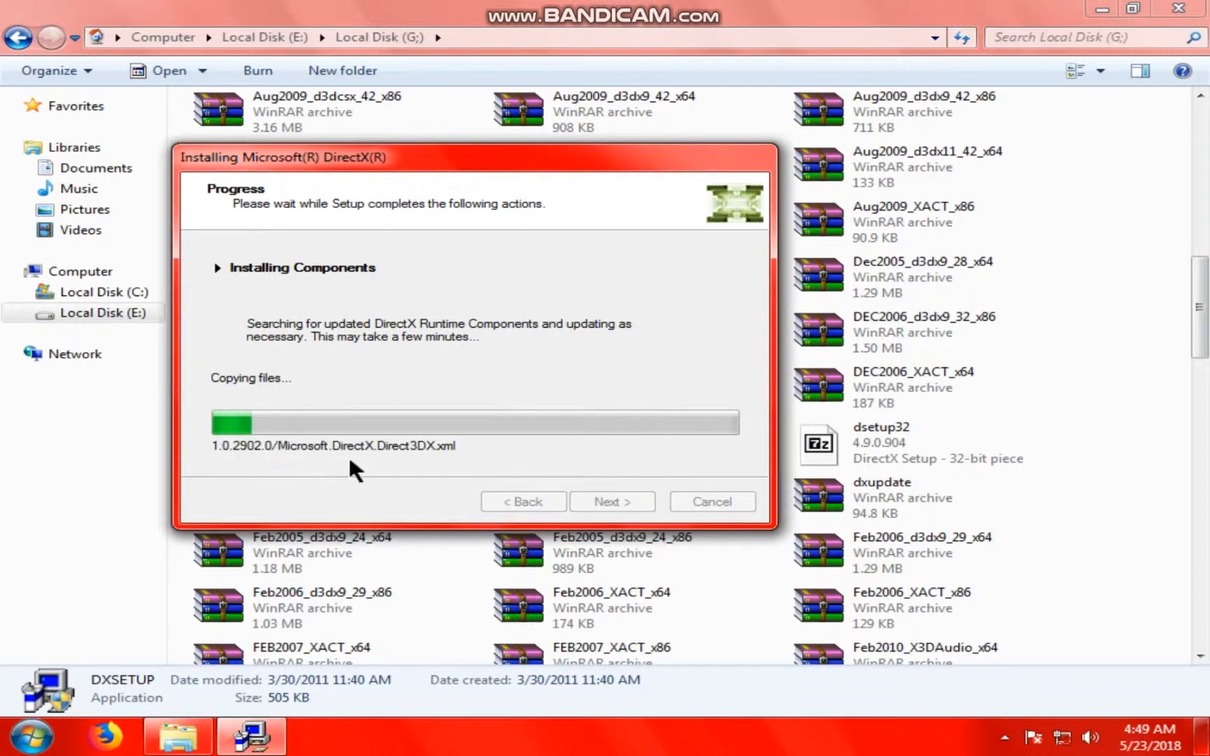
mouse_move(423, 486)
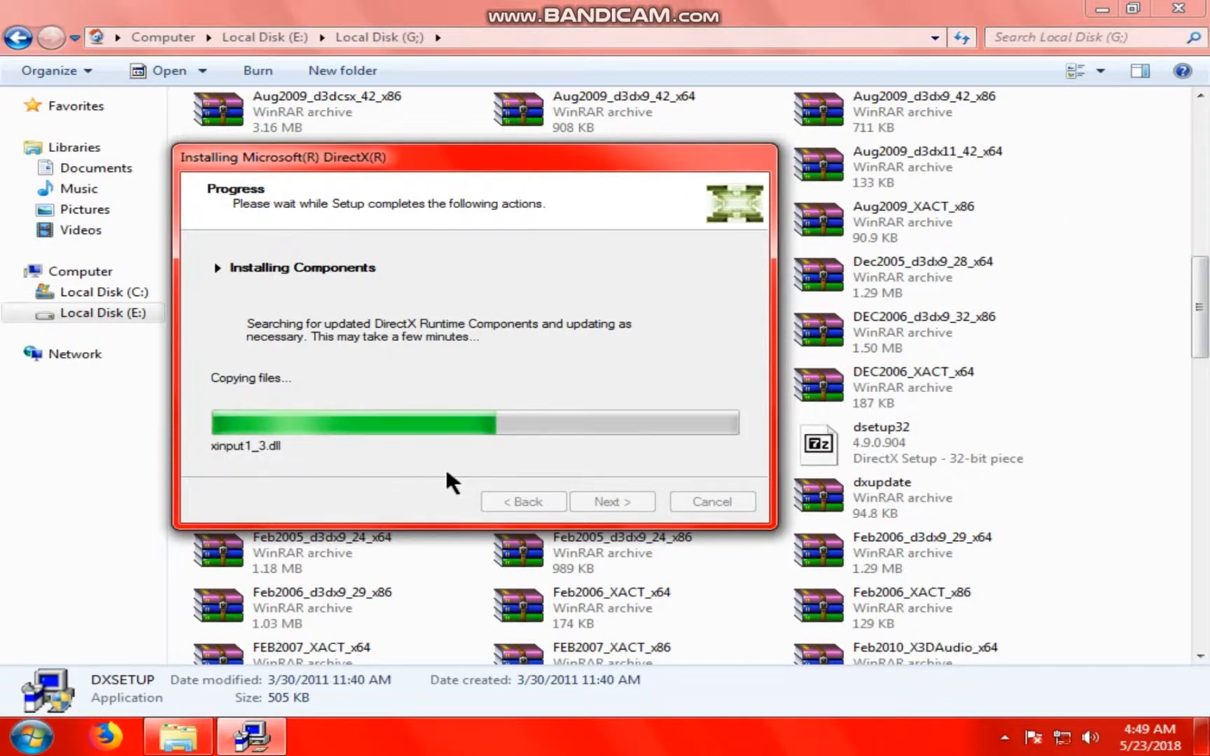
mouse_move(650, 357)
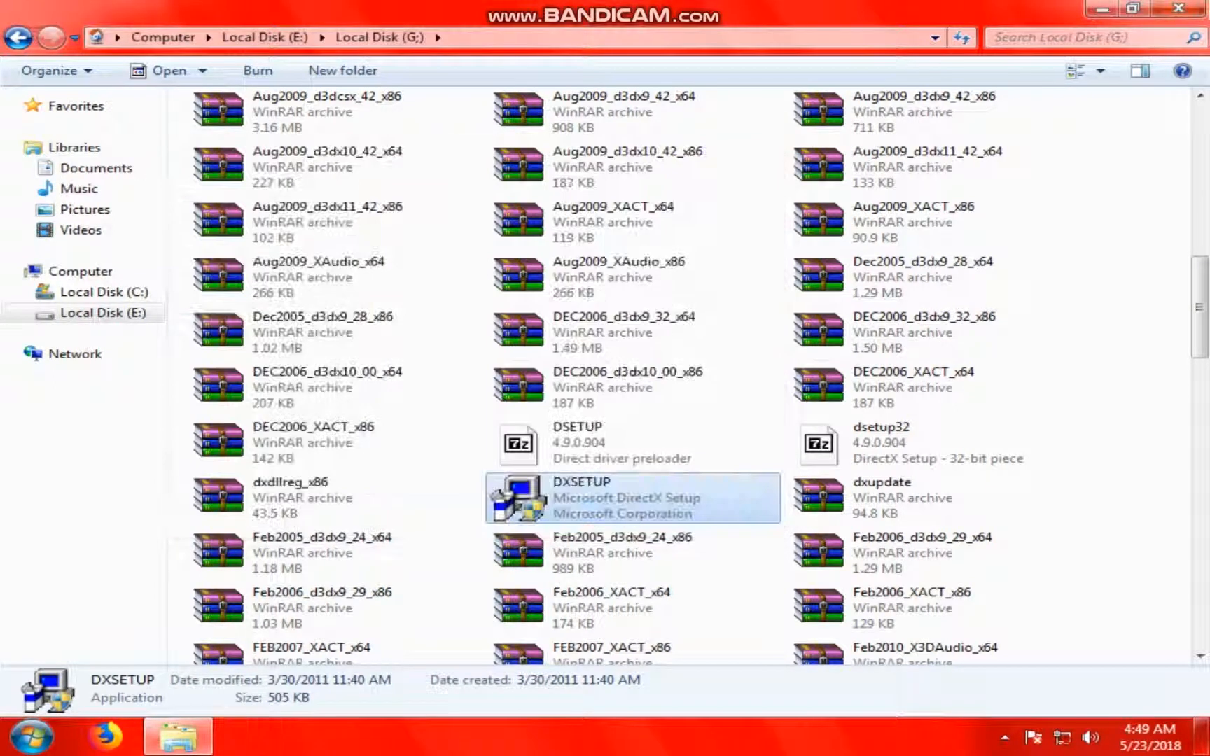
click(1175, 9)
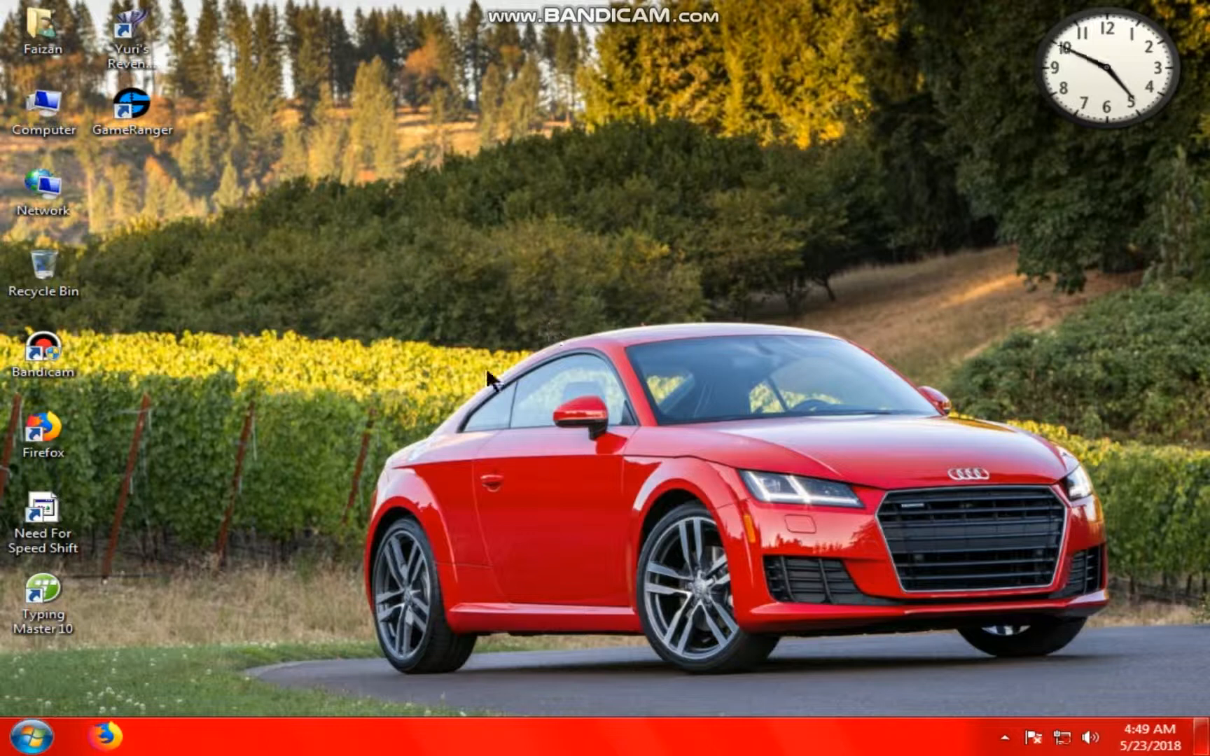